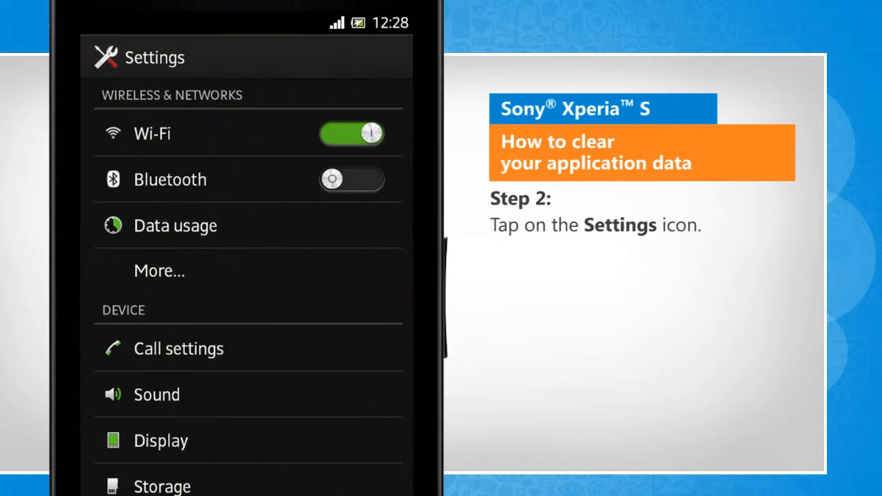
Scroll the Settings list down to the Device section showing Apps
{"action": "scroll", "scroll_direction": "down", "scroll_amount": 3}
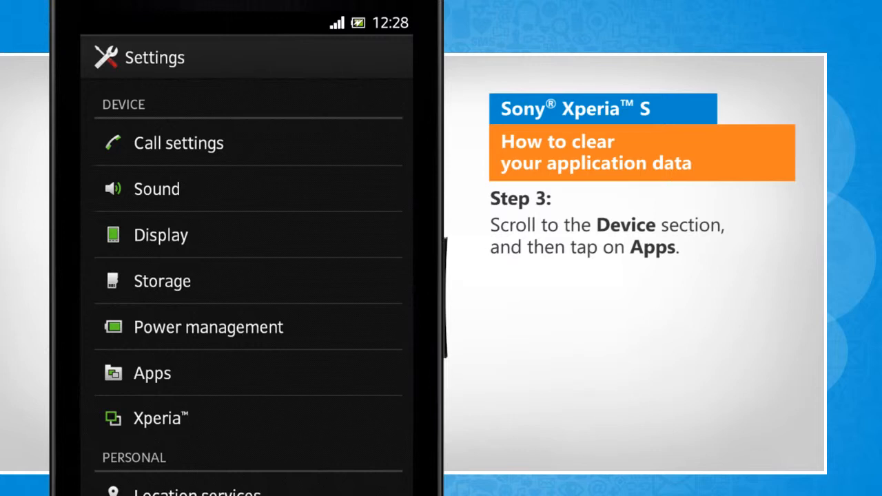
Open Apps and the app's info page showing its 1.42MB cache
{"action": "left_click", "coordinate": [152, 372]}
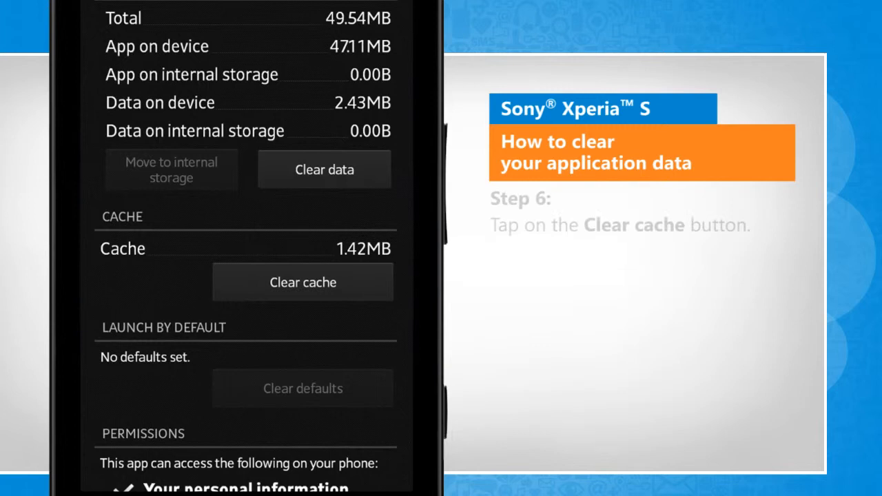
Clear the app's cache and confirm deleting its data, leaving both at 0.00B
{"action": "left_click", "coordinate": [303, 282]}
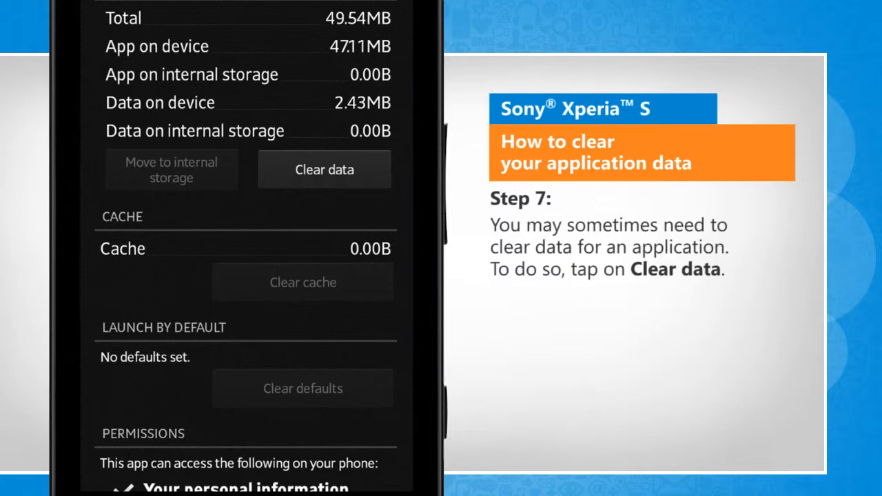
{"action": "left_click", "coordinate": [324, 169]}
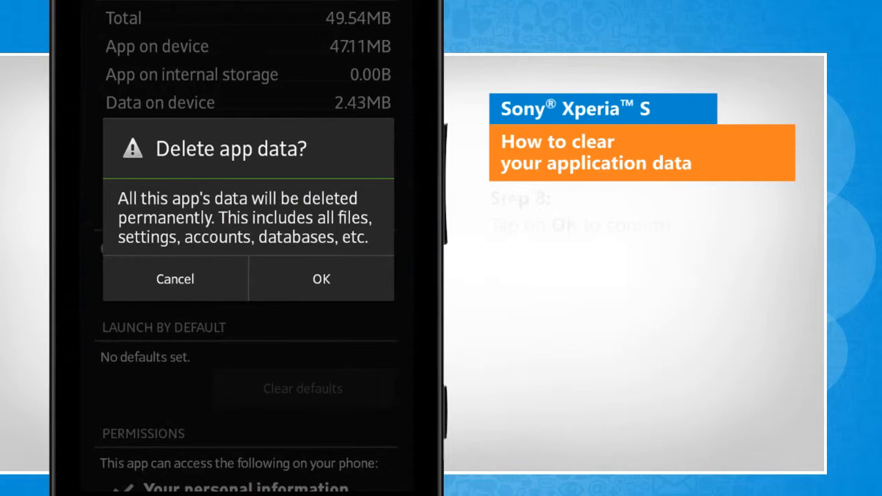
{"action": "left_click", "coordinate": [320, 278]}
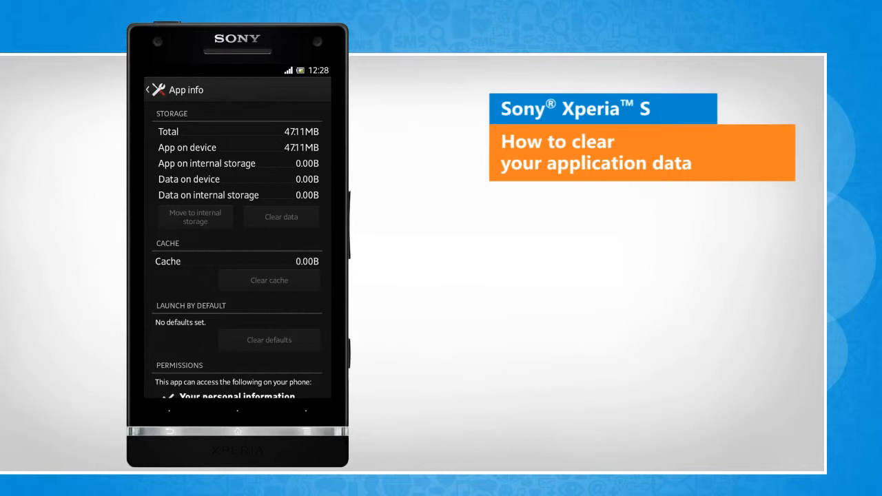